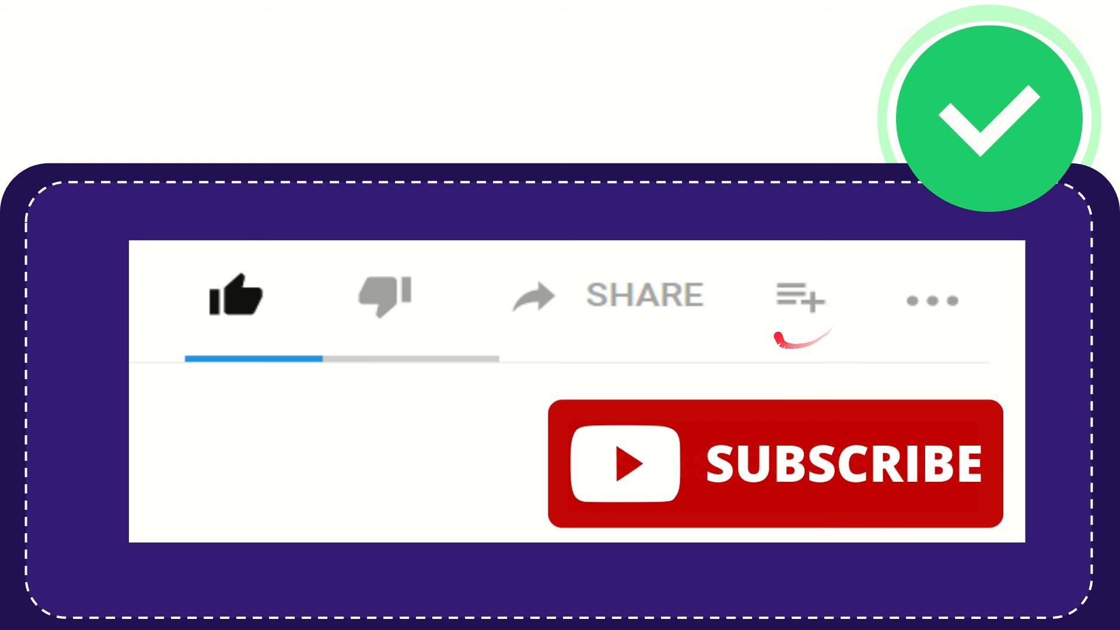
{"action": "mouse_move", "coordinate": [932, 328]}
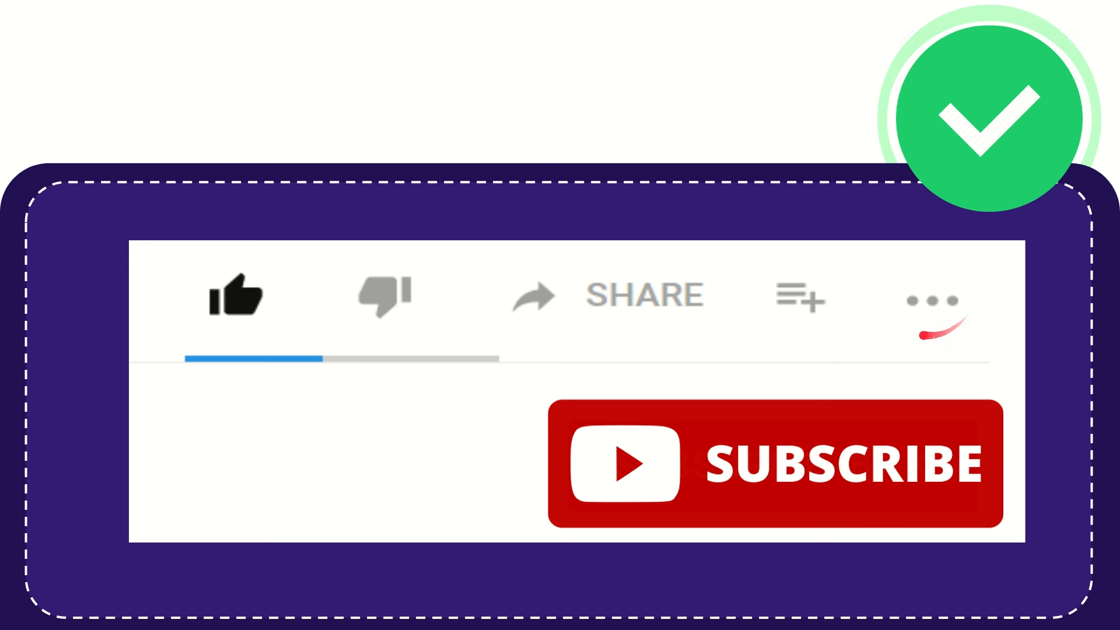